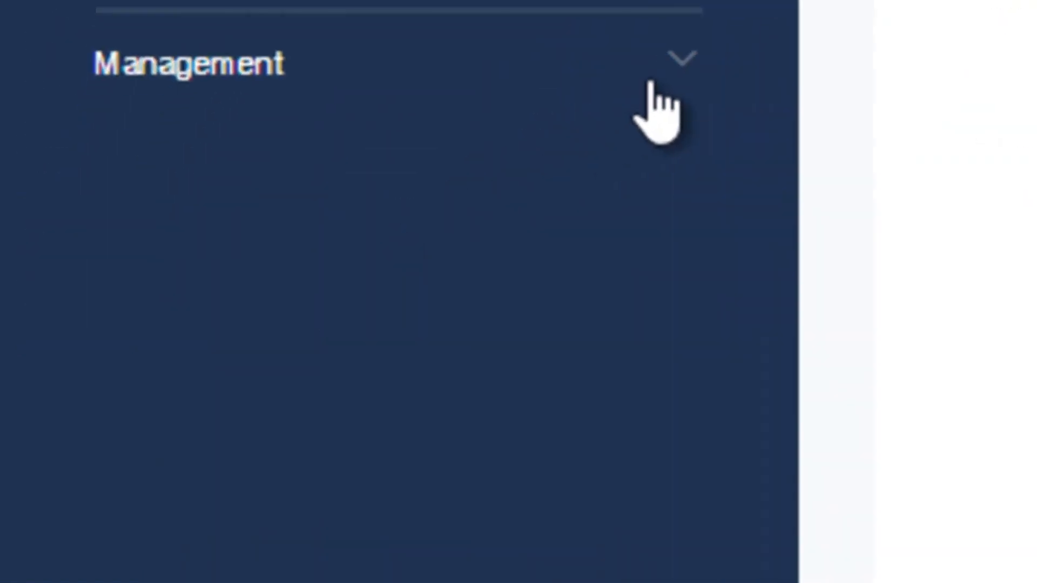
Expand the Management section in the navigation sidebar.
{"action": "left_click", "coordinate": [685, 59]}
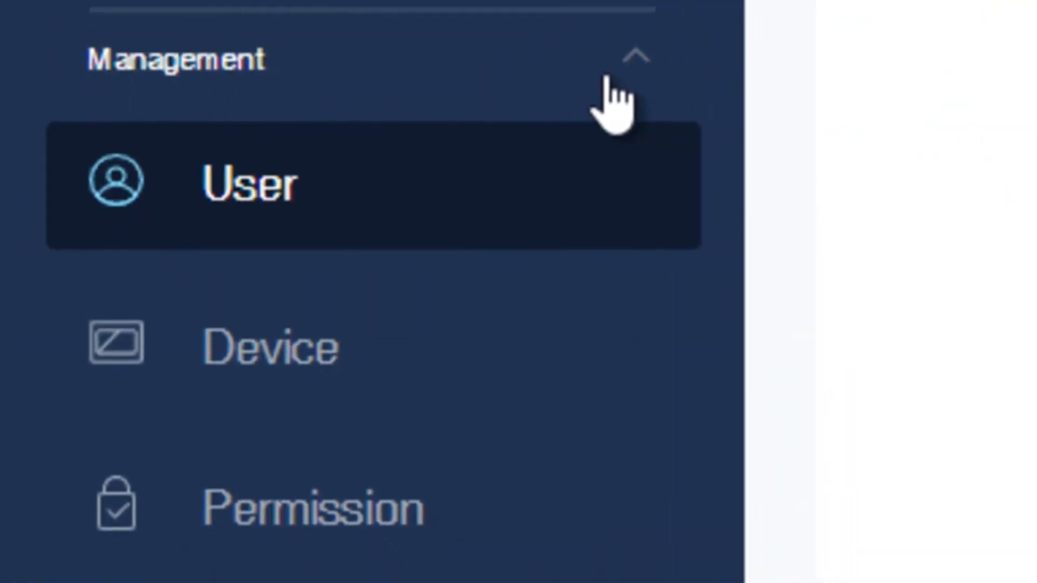
{"action": "mouse_move", "coordinate": [569, 370]}
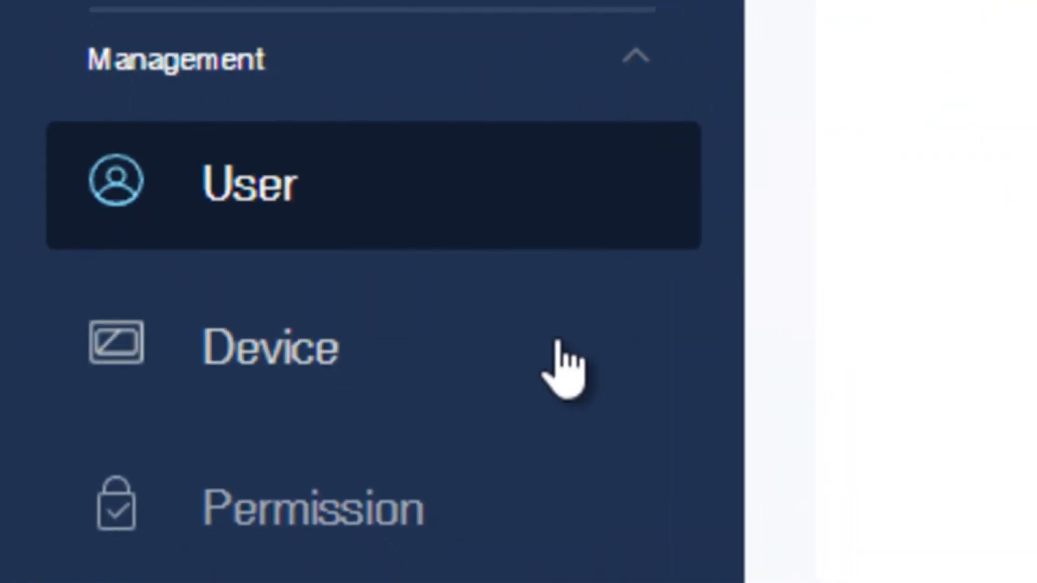
{"action": "mouse_move", "coordinate": [570, 370]}
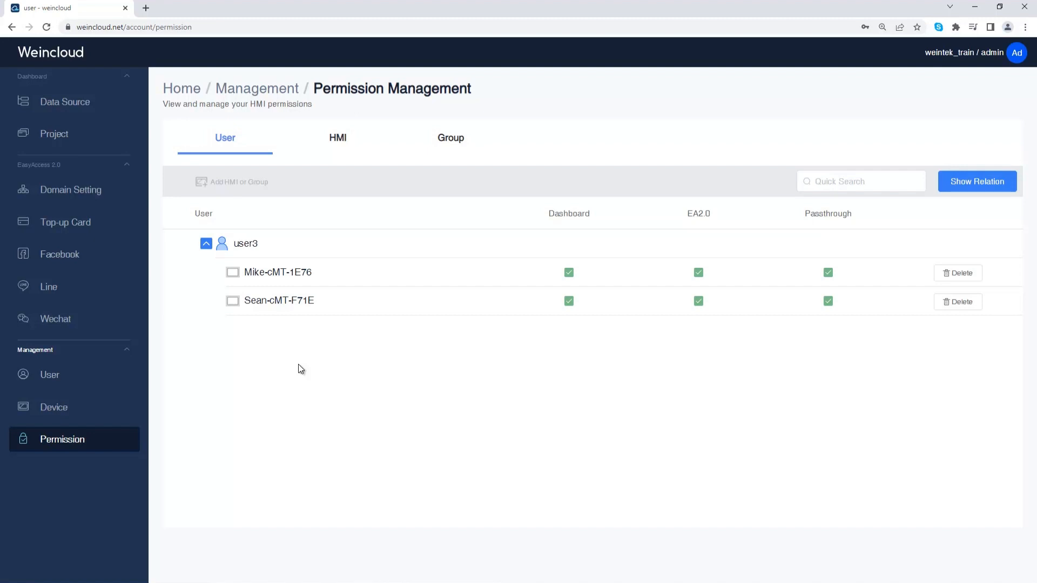
{"action": "left_click", "coordinate": [49, 375]}
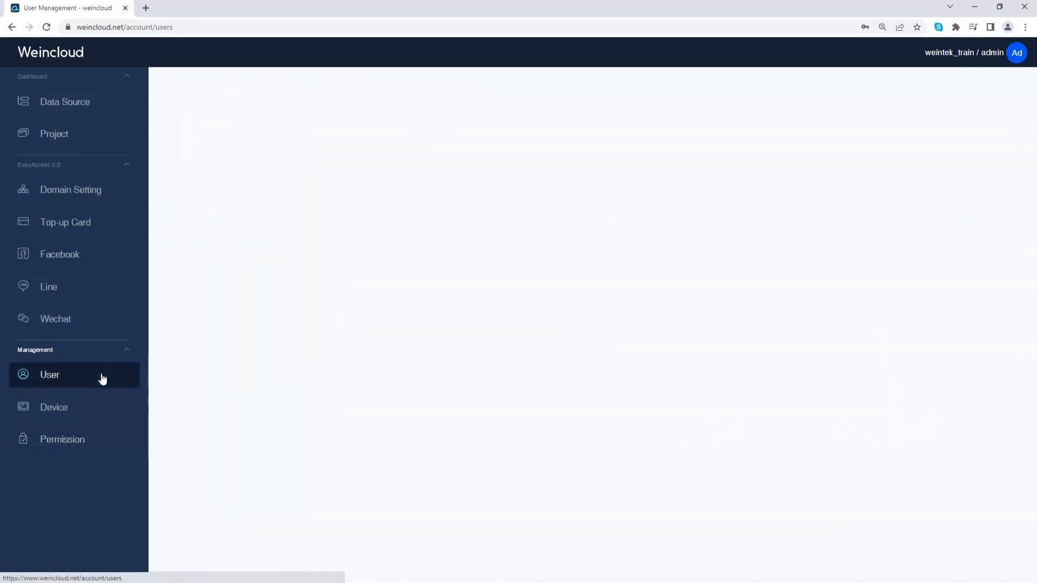
{"action": "left_click", "coordinate": [969, 95]}
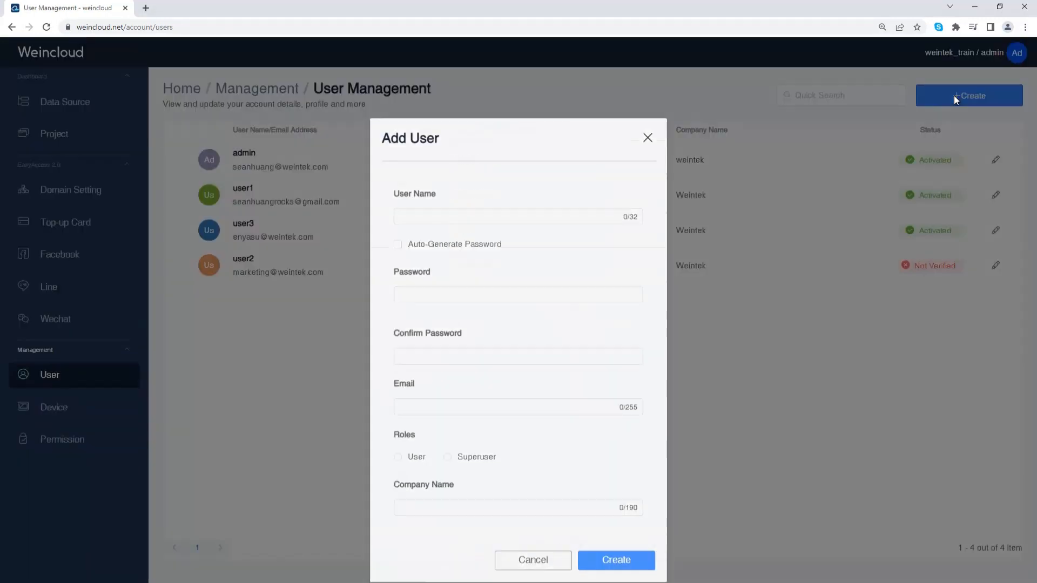
{"action": "type", "text": "newuser"}
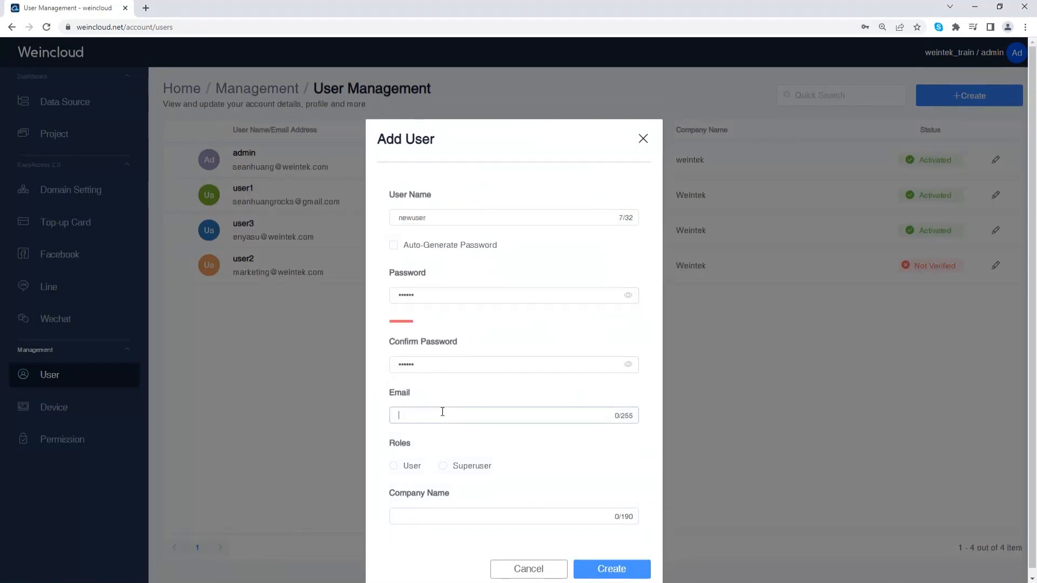
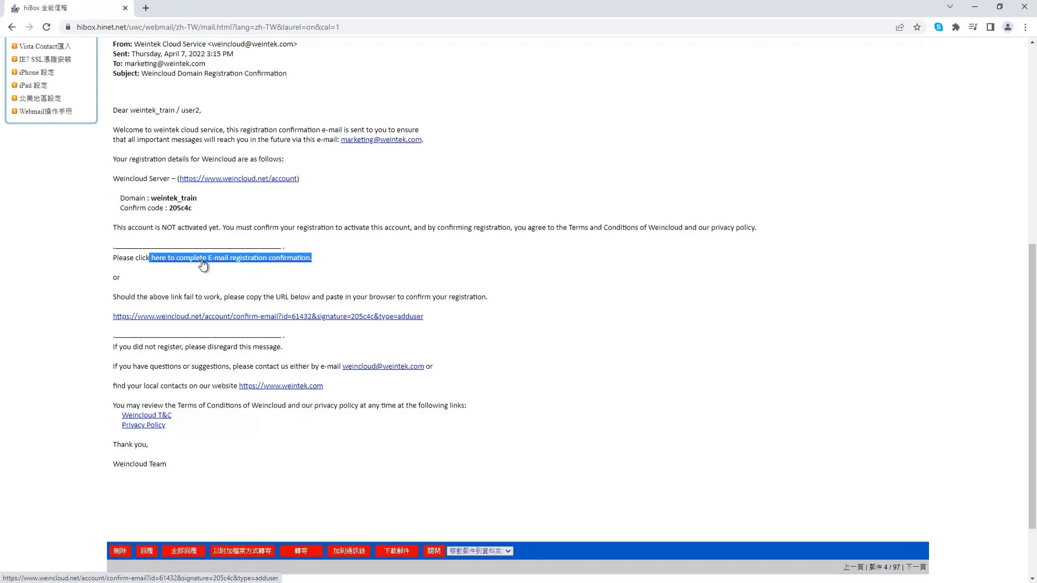
Confirm the registration via the e-mail link and move on to Device Management.
{"action": "left_click", "coordinate": [230, 257]}
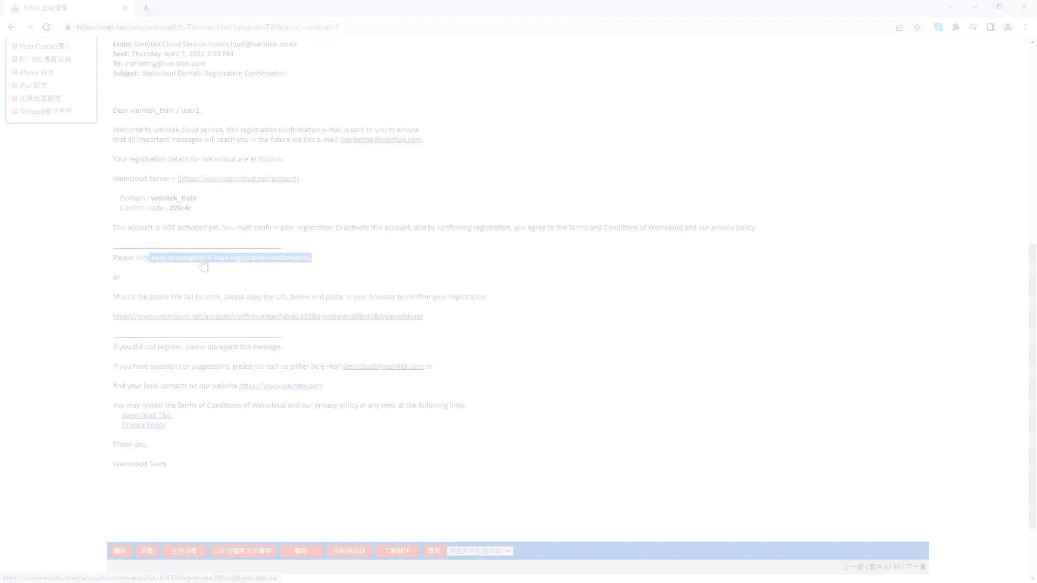
{"action": "left_click", "coordinate": [231, 257]}
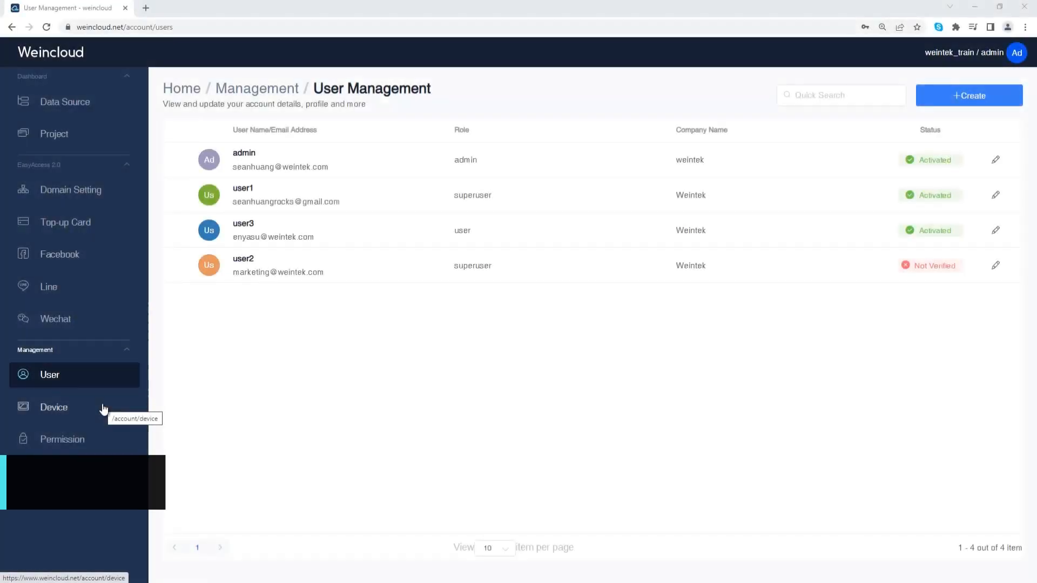
{"action": "left_click", "coordinate": [54, 407]}
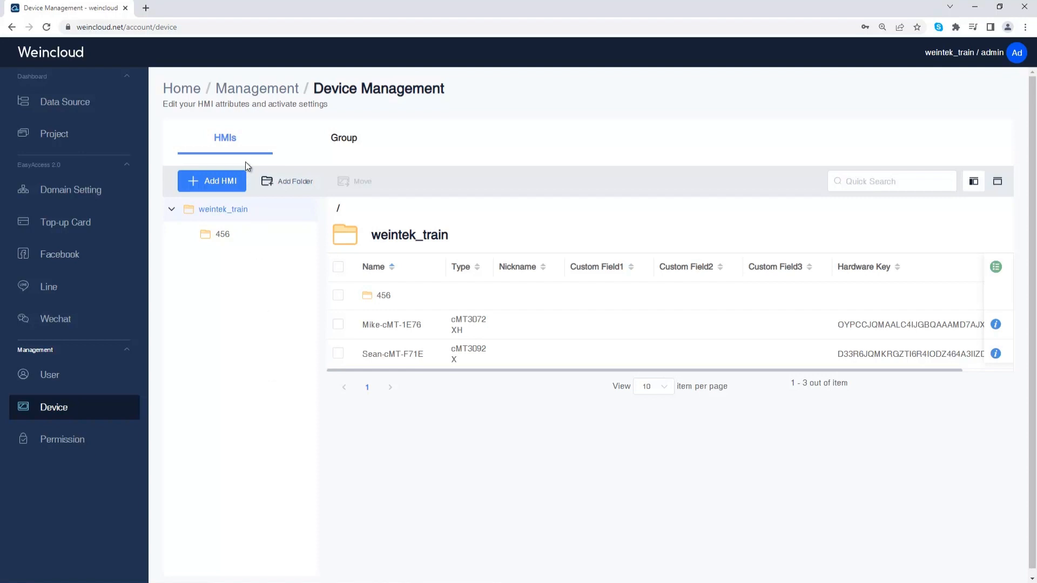
Bring up the Add HMI form asking for session ID and password.
{"action": "left_click", "coordinate": [212, 180]}
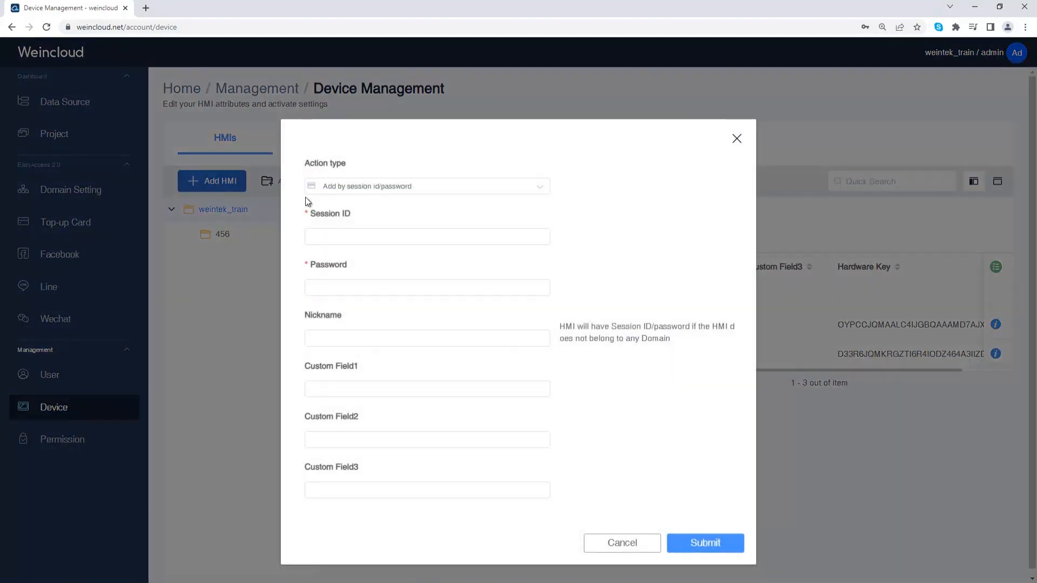
{"action": "mouse_move", "coordinate": [361, 186]}
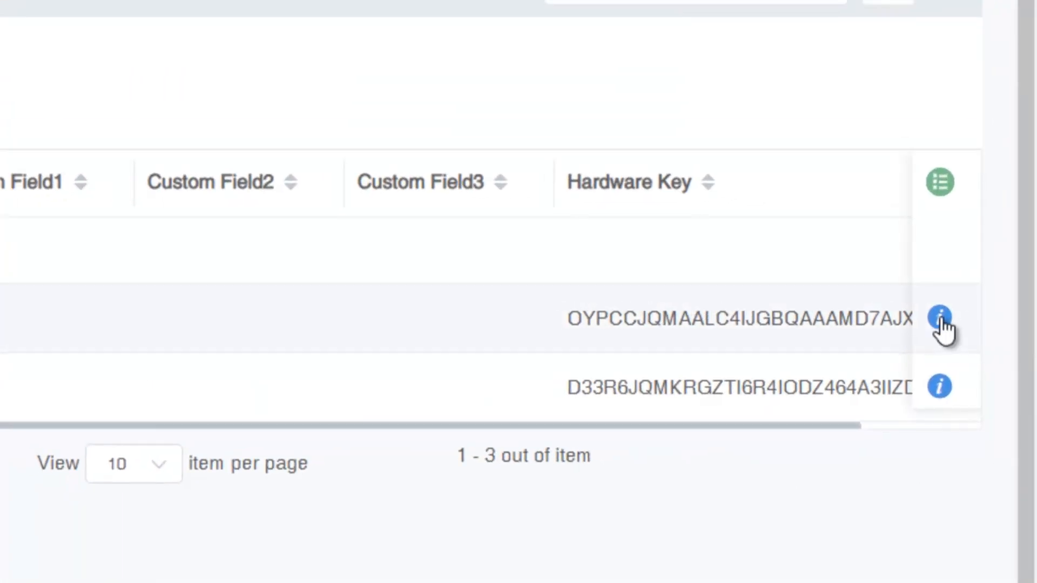
Review Mike-cMT-1E76's details and confirm transferring it to another domain.
{"action": "left_click", "coordinate": [938, 319]}
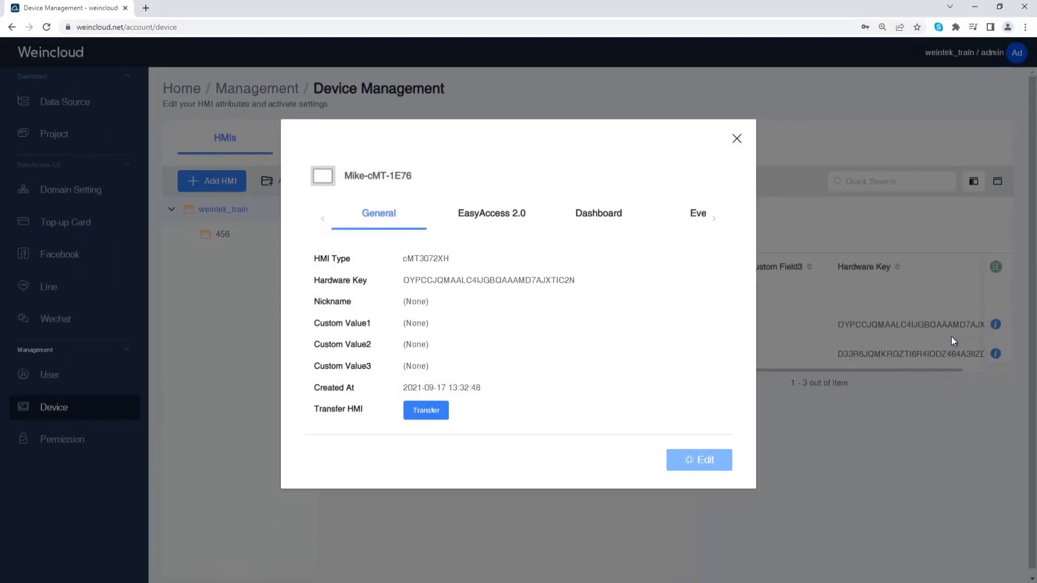
{"action": "mouse_move", "coordinate": [464, 409]}
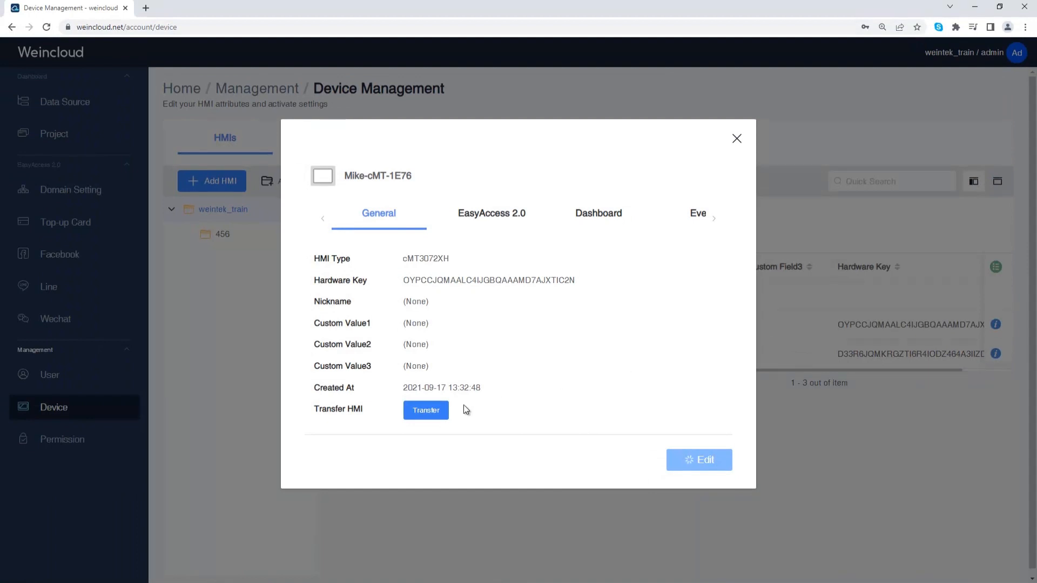
{"action": "left_click", "coordinate": [426, 410]}
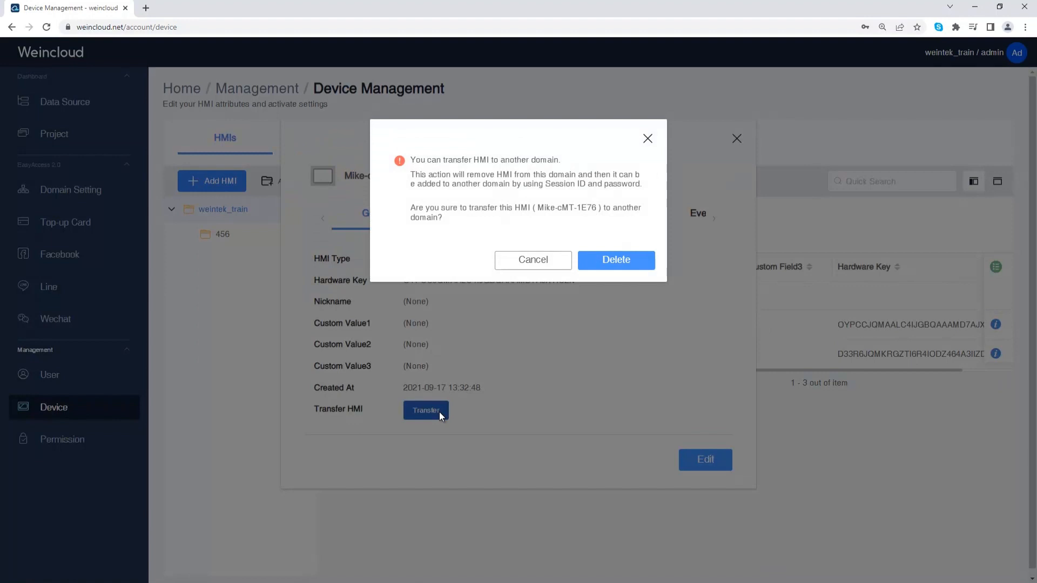
{"action": "mouse_move", "coordinate": [626, 261]}
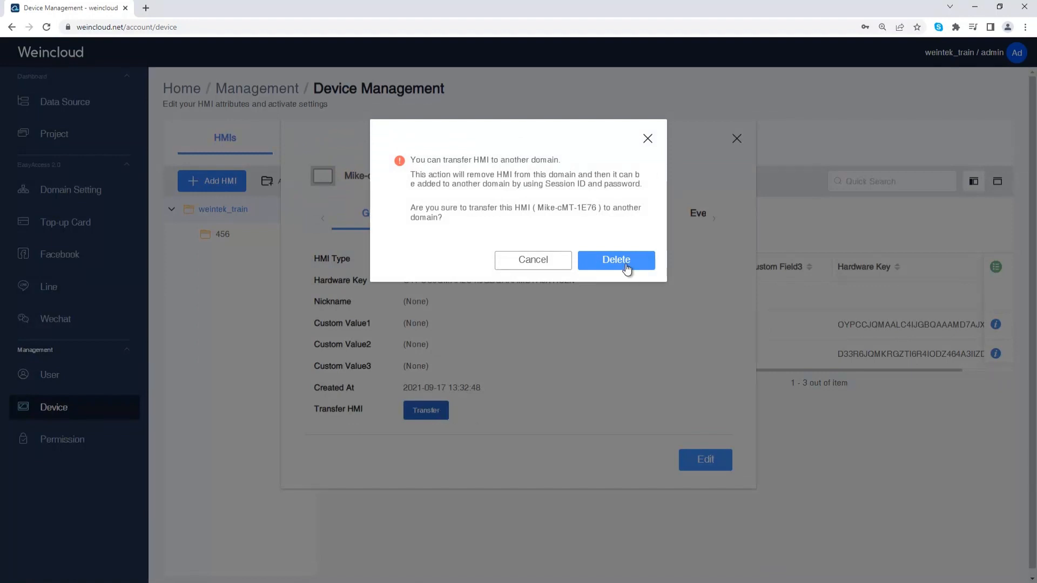
{"action": "left_click", "coordinate": [532, 259]}
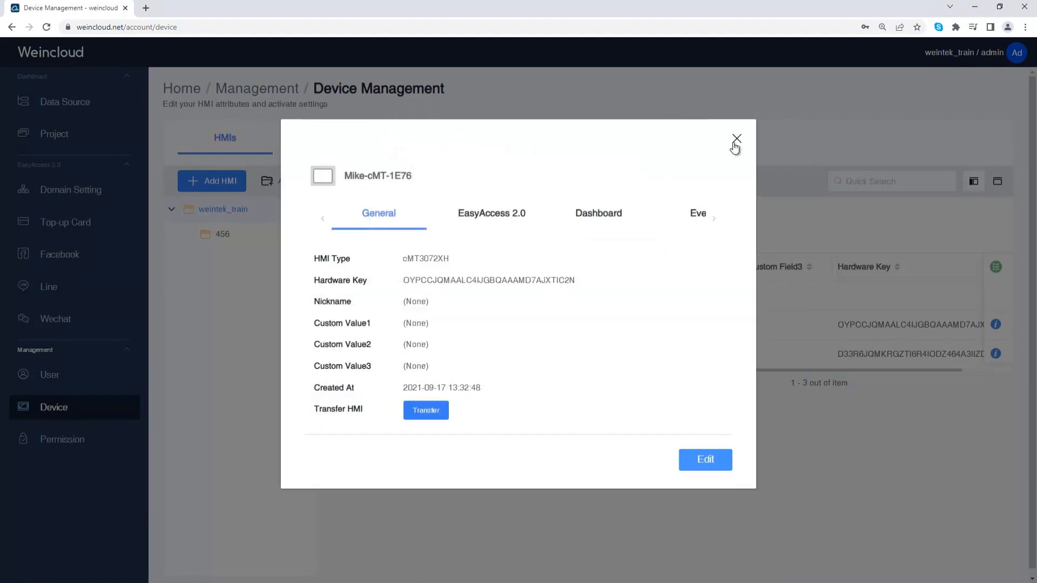
{"action": "left_click", "coordinate": [735, 140]}
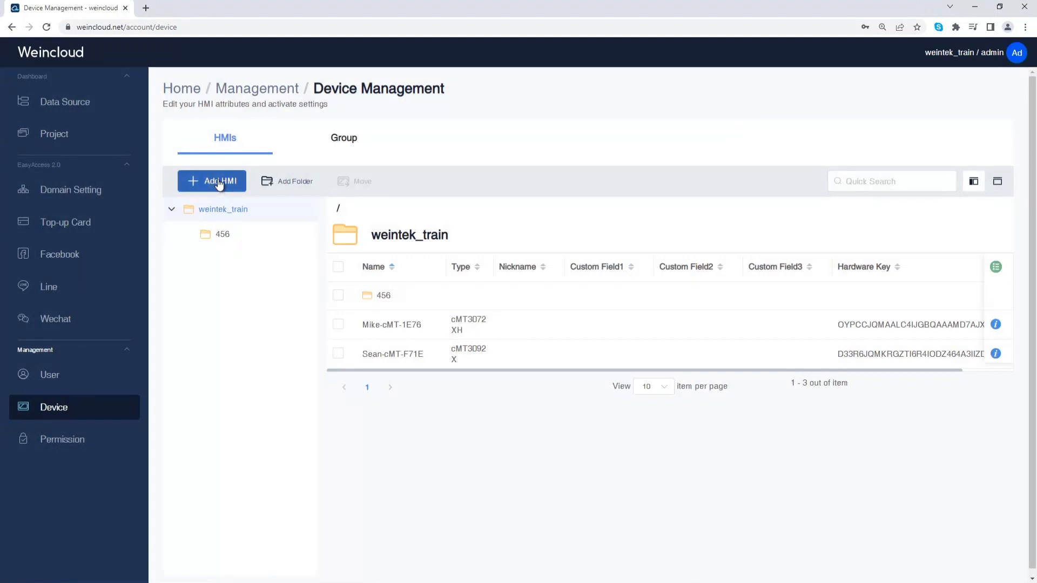
{"action": "left_click", "coordinate": [212, 180]}
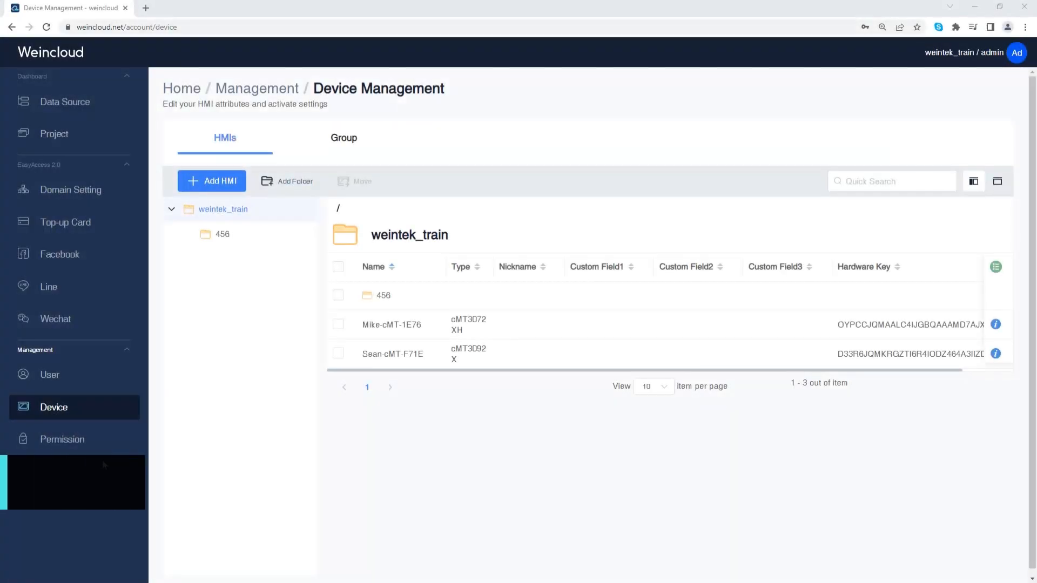
Add the Sean-cMT-F71E HMI to user3 with Dashboard permission enabled.
{"action": "left_click", "coordinate": [62, 440]}
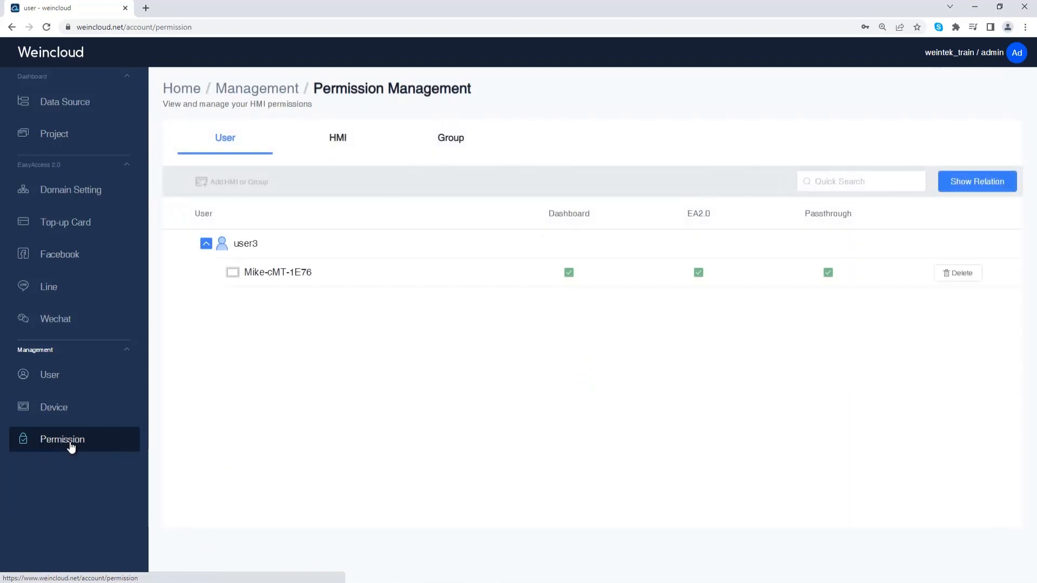
{"action": "mouse_move", "coordinate": [210, 398]}
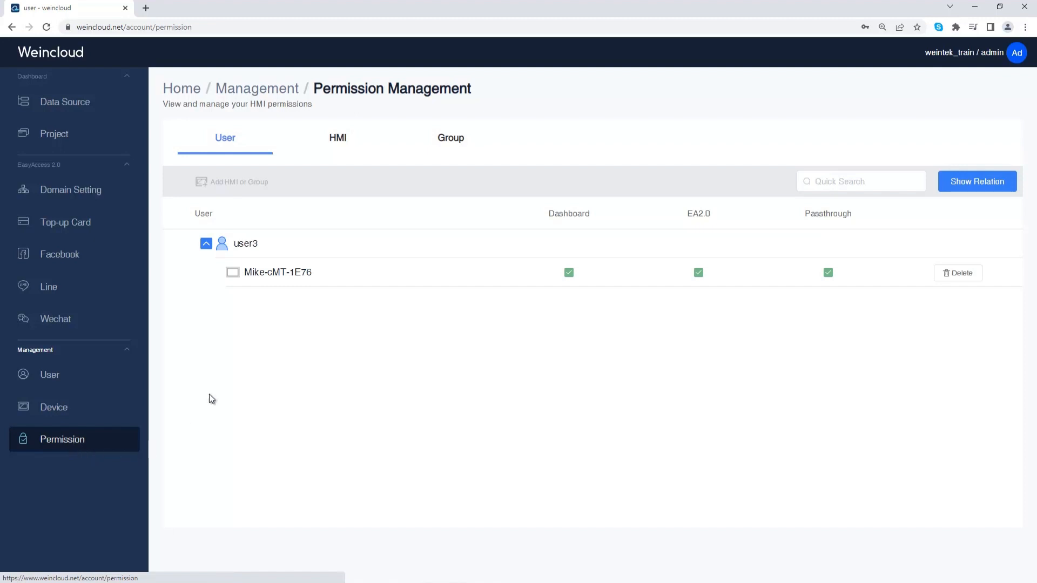
{"action": "mouse_move", "coordinate": [274, 247]}
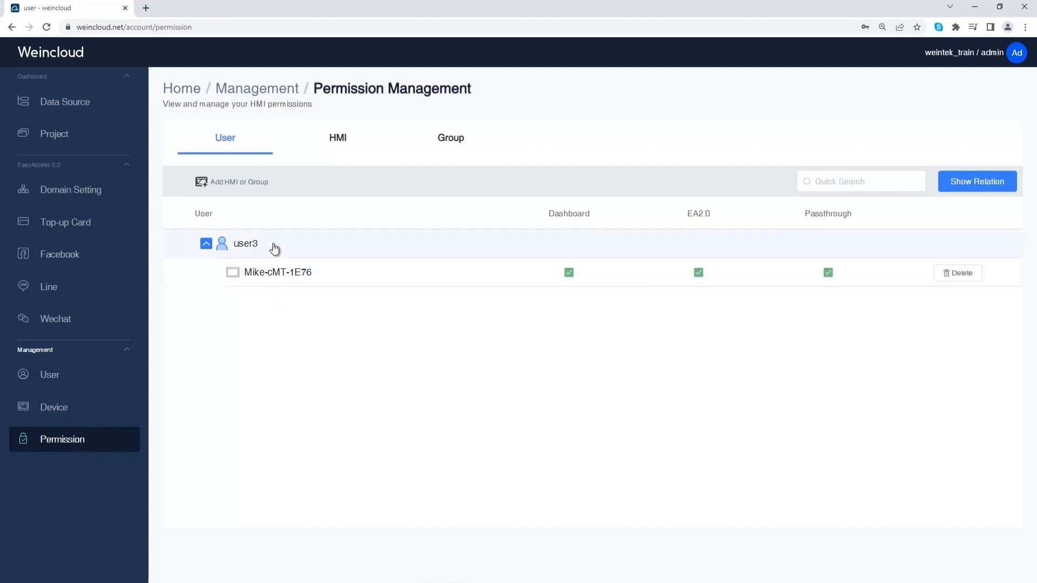
{"action": "left_click", "coordinate": [236, 181]}
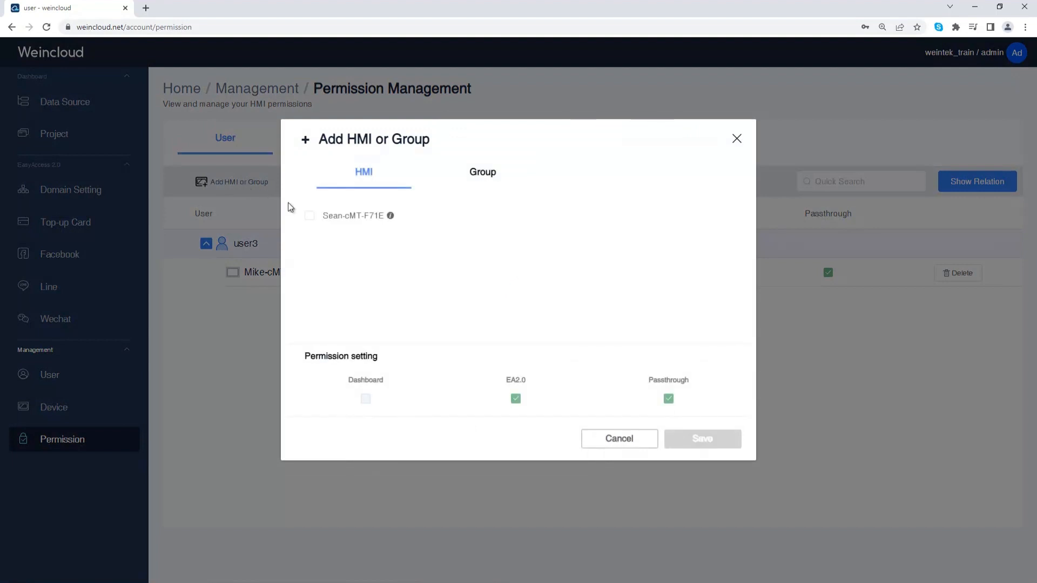
{"action": "left_click", "coordinate": [309, 216]}
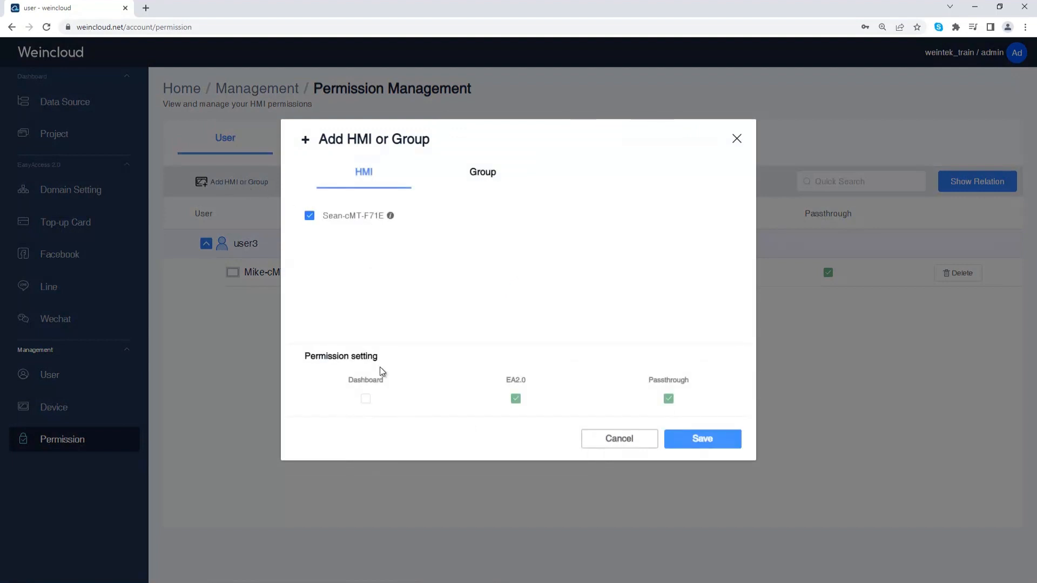
{"action": "mouse_move", "coordinate": [366, 399]}
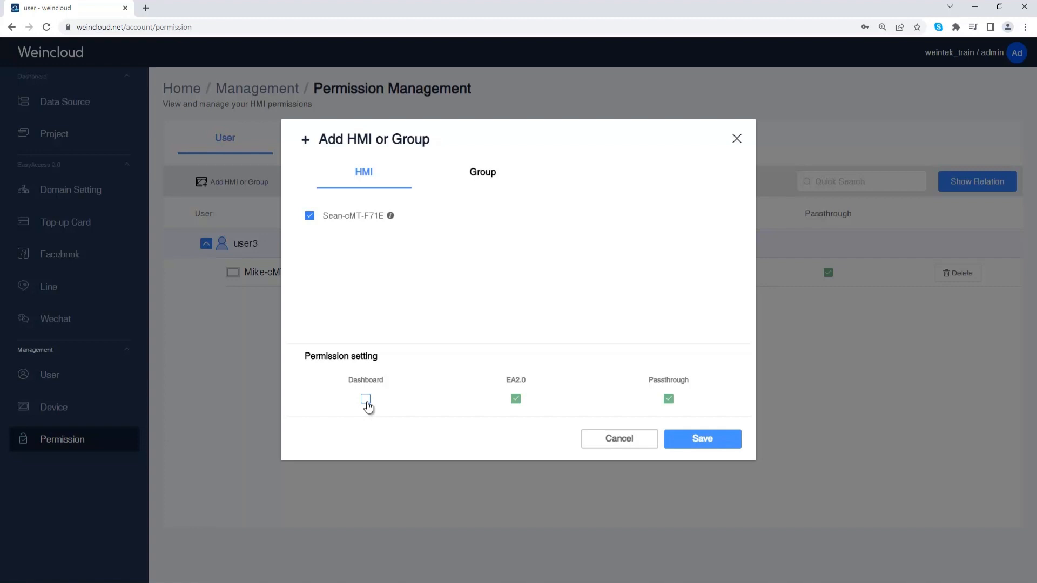
{"action": "left_click", "coordinate": [365, 399]}
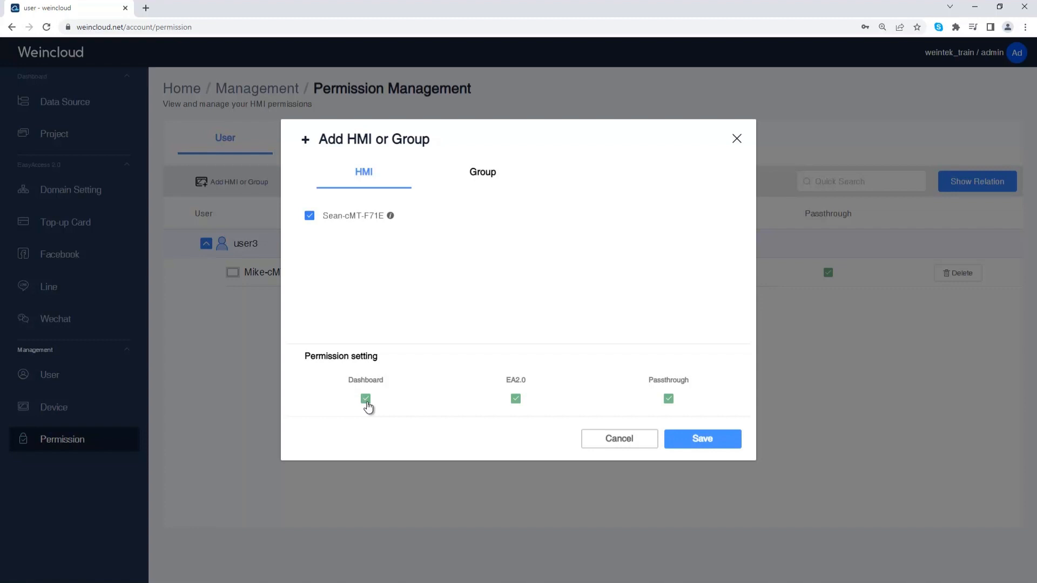
{"action": "left_click", "coordinate": [365, 399]}
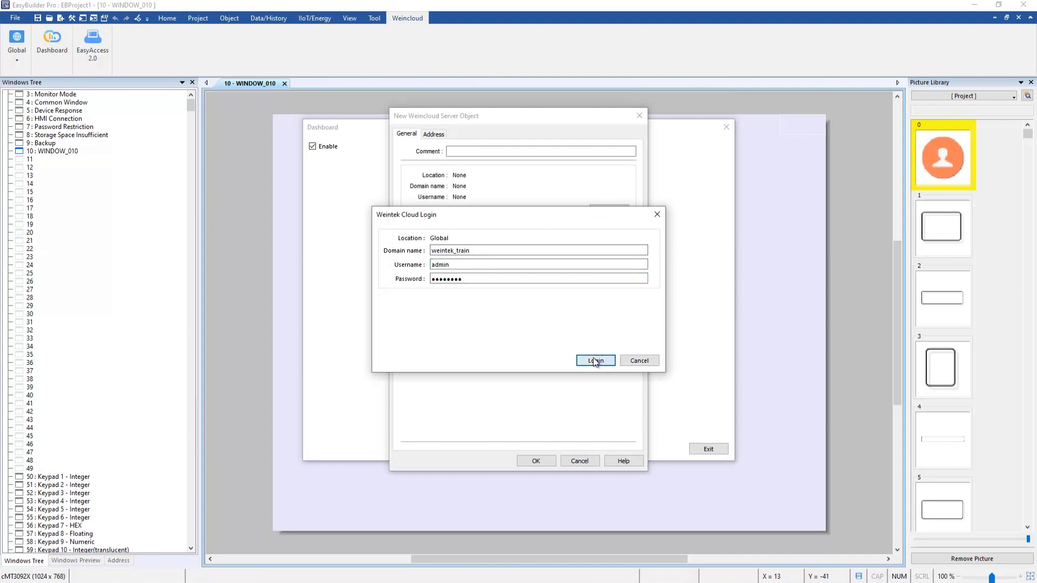
Log the Dashboard in to the weintek_train domain.
{"action": "left_click", "coordinate": [594, 361]}
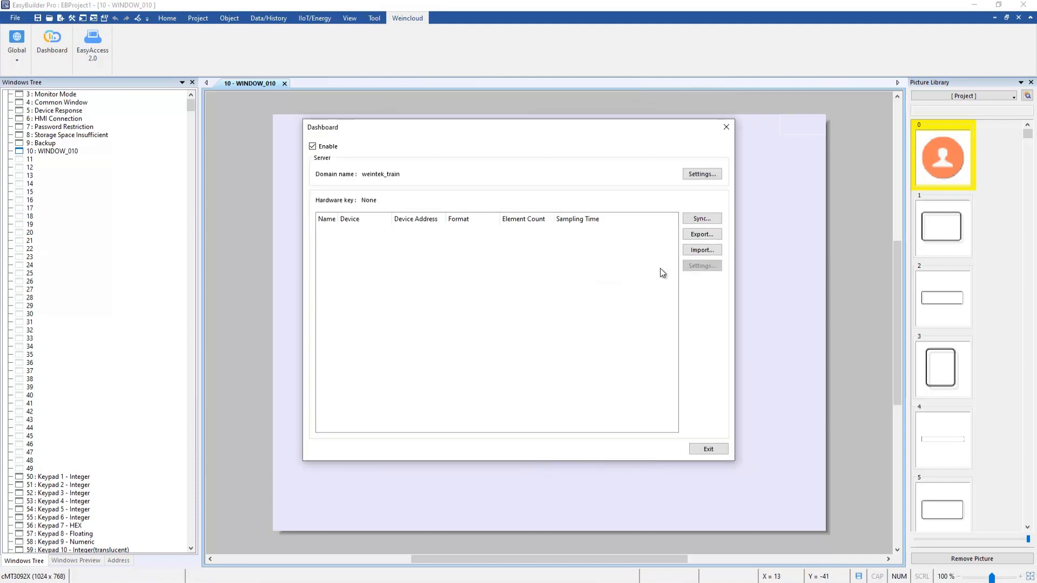
{"action": "left_click", "coordinate": [700, 219]}
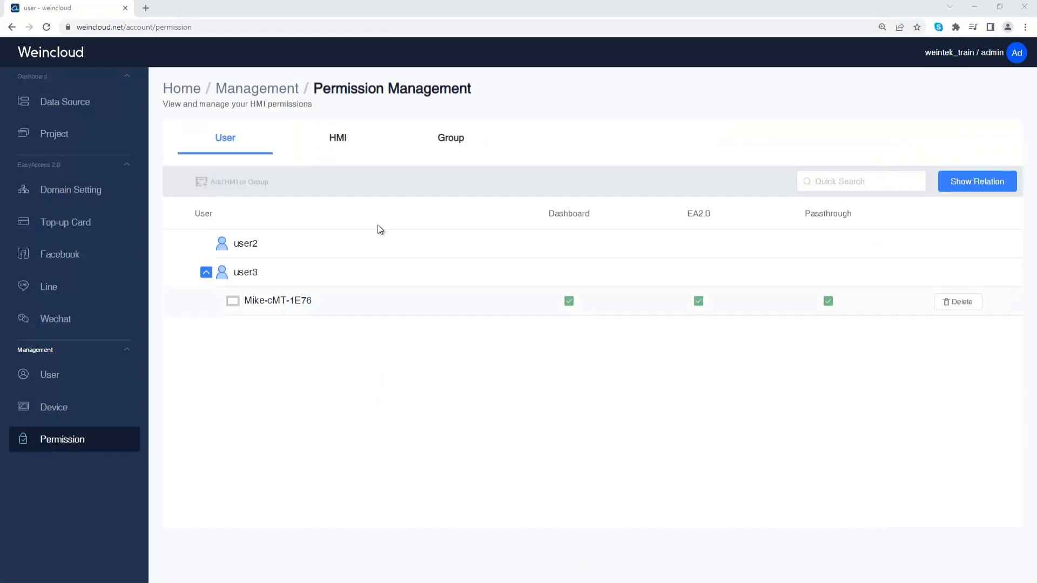
From the HMI view, add user2 to Mike-cMT-1E76 and save the access.
{"action": "left_click", "coordinate": [338, 137]}
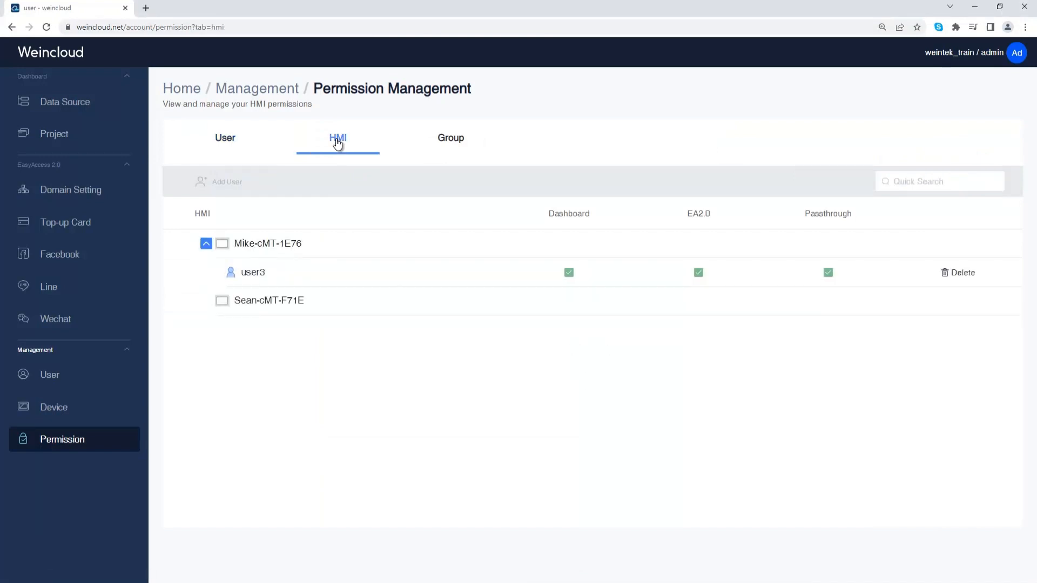
{"action": "mouse_move", "coordinate": [316, 243]}
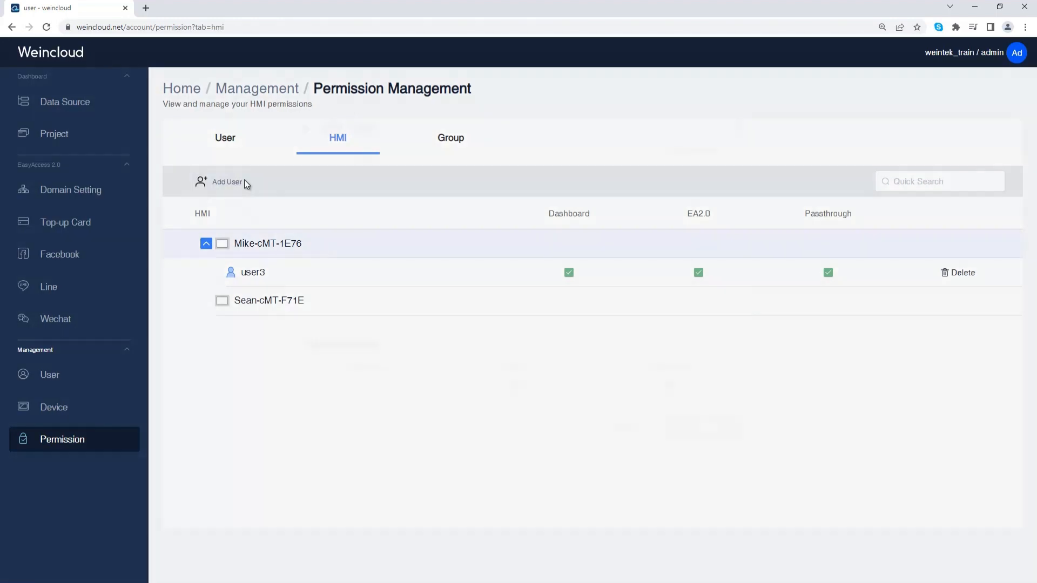
{"action": "left_click", "coordinate": [226, 182]}
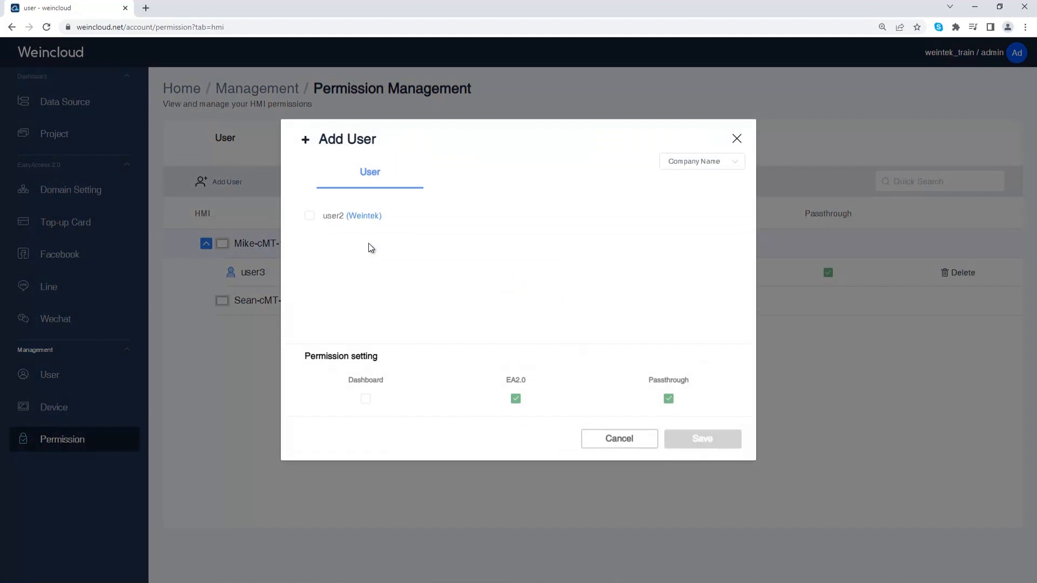
{"action": "left_click", "coordinate": [309, 217]}
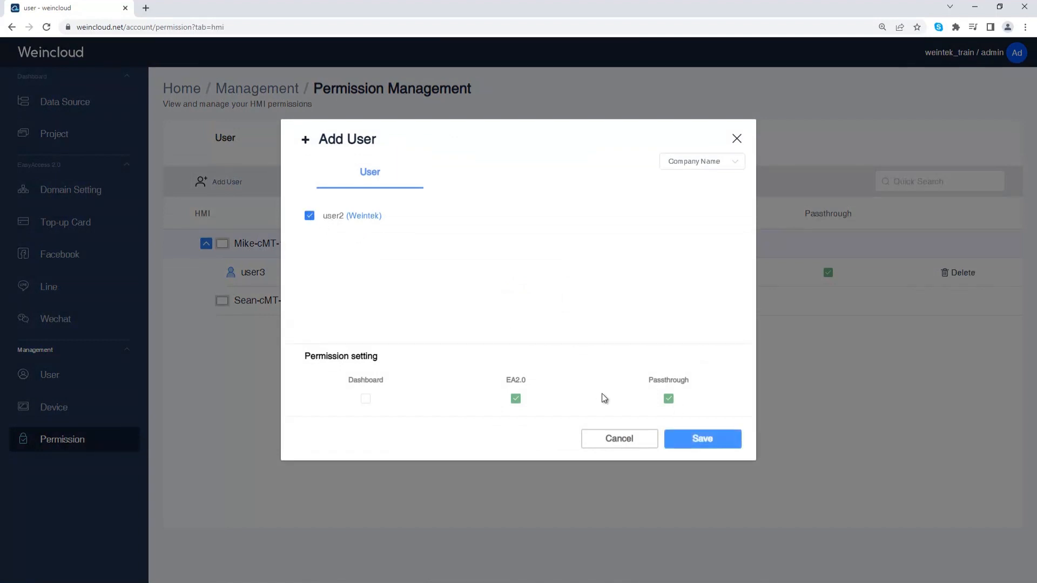
{"action": "left_click", "coordinate": [702, 438]}
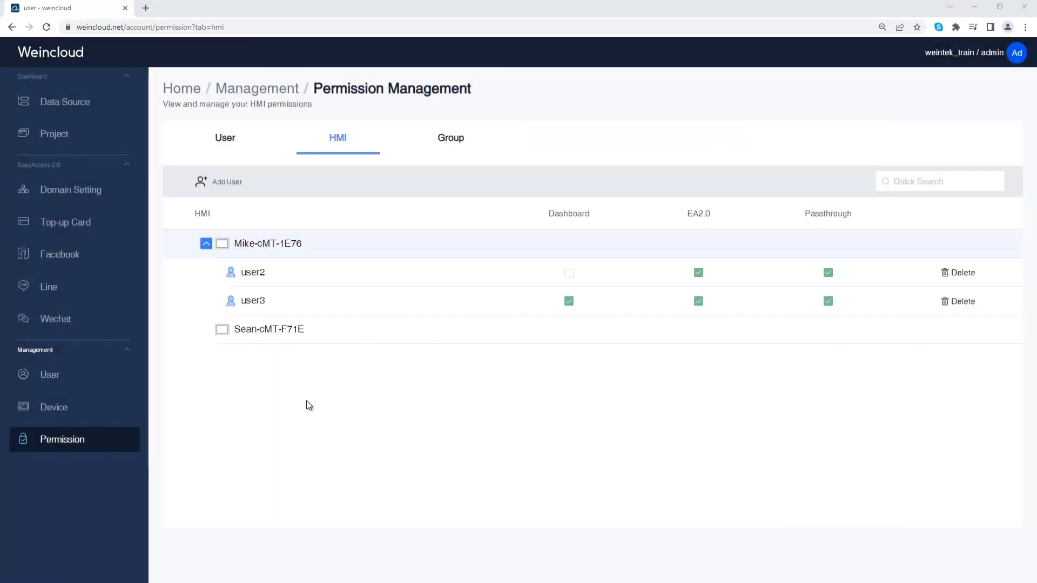